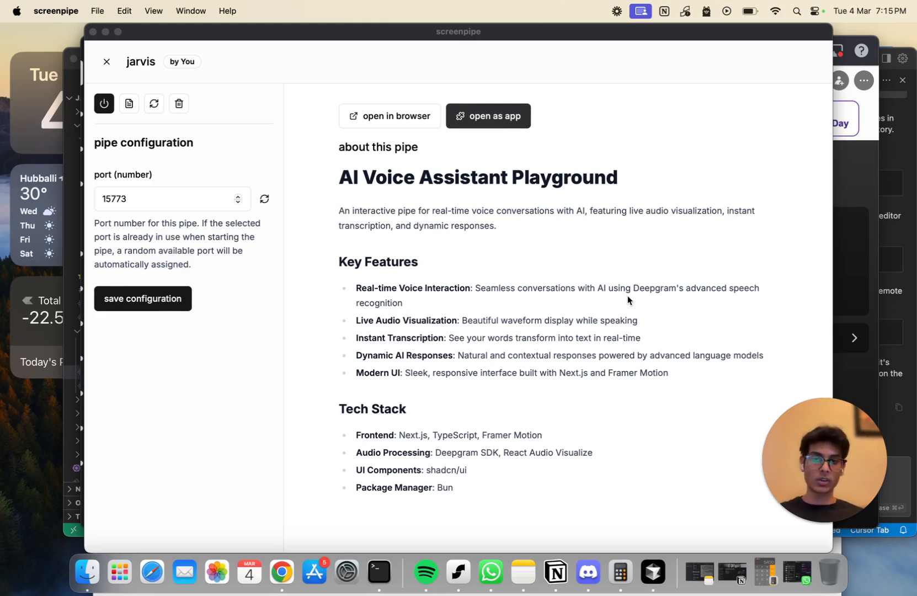
pyautogui.moveTo(532, 171)
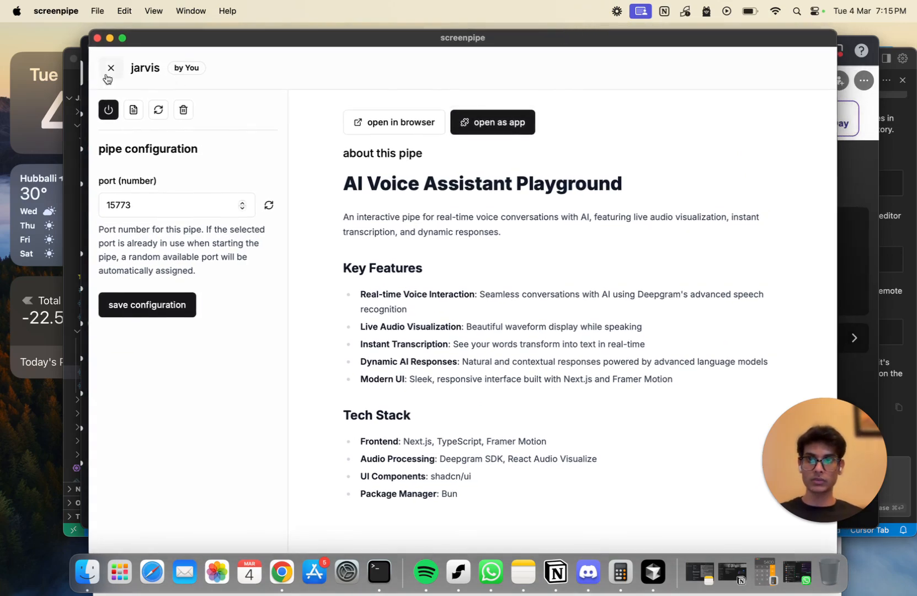
# Close the jarvis pipe's details and launch jarvis as a standalone app window.
pyautogui.click(110, 67)
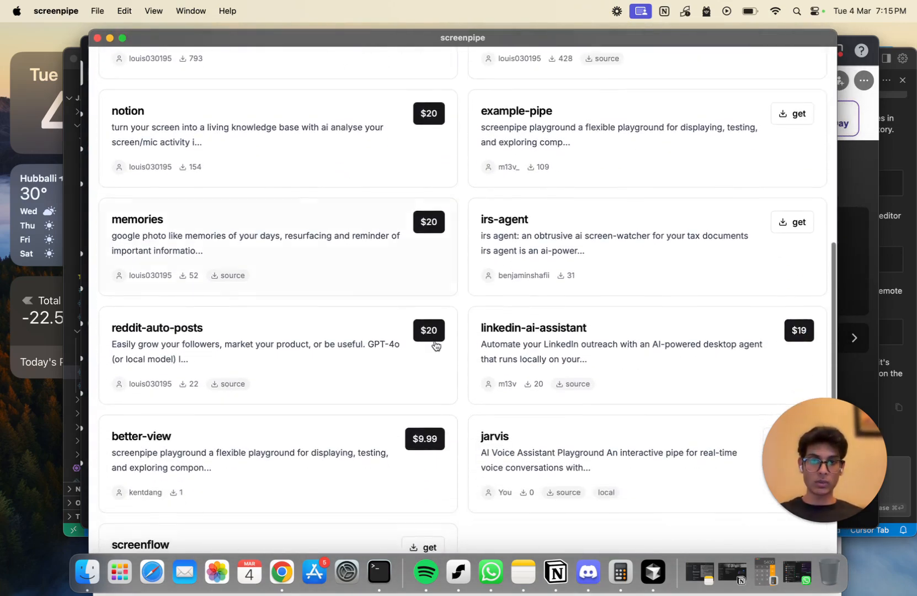
pyautogui.click(494, 436)
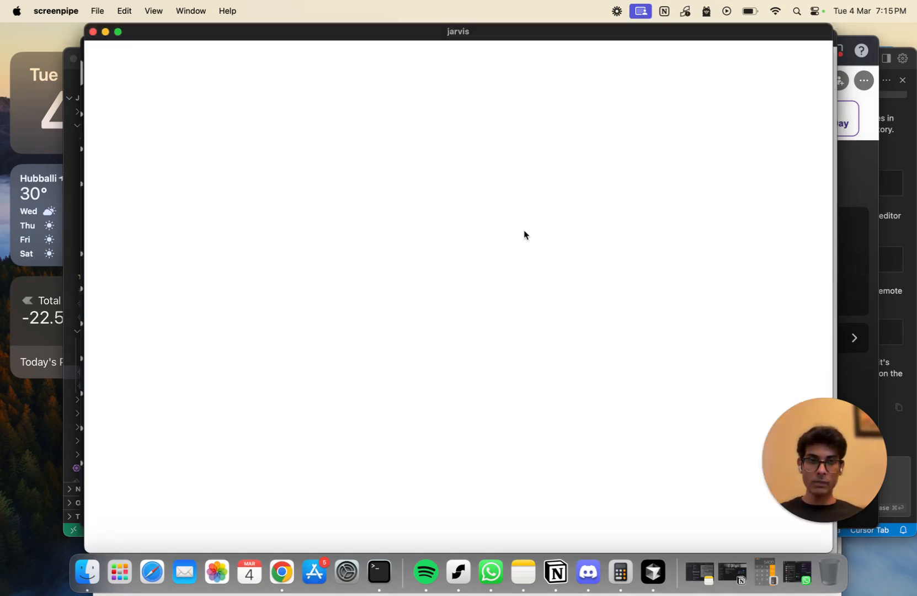
pyautogui.moveTo(608, 248)
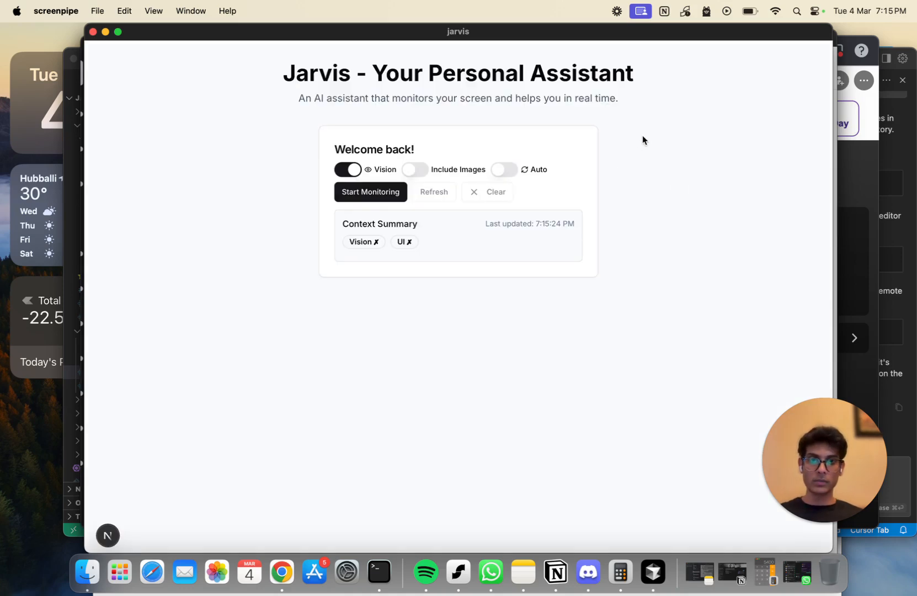
pyautogui.moveTo(428, 141)
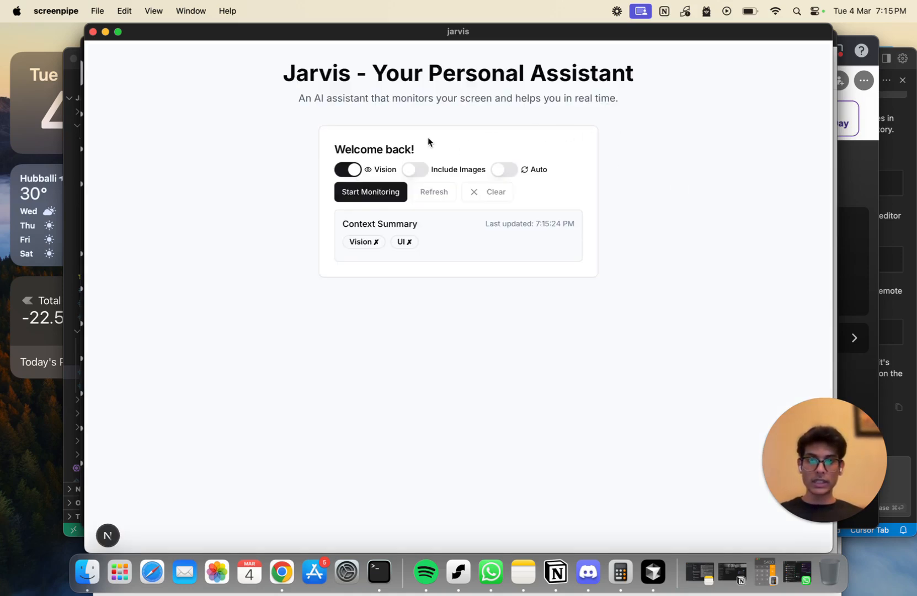
pyautogui.moveTo(538, 139)
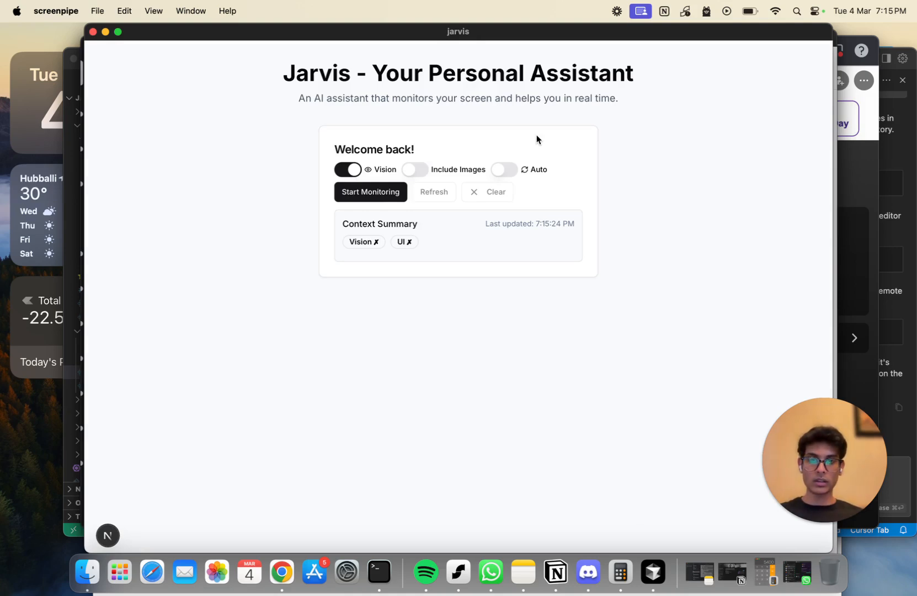
pyautogui.moveTo(490, 134)
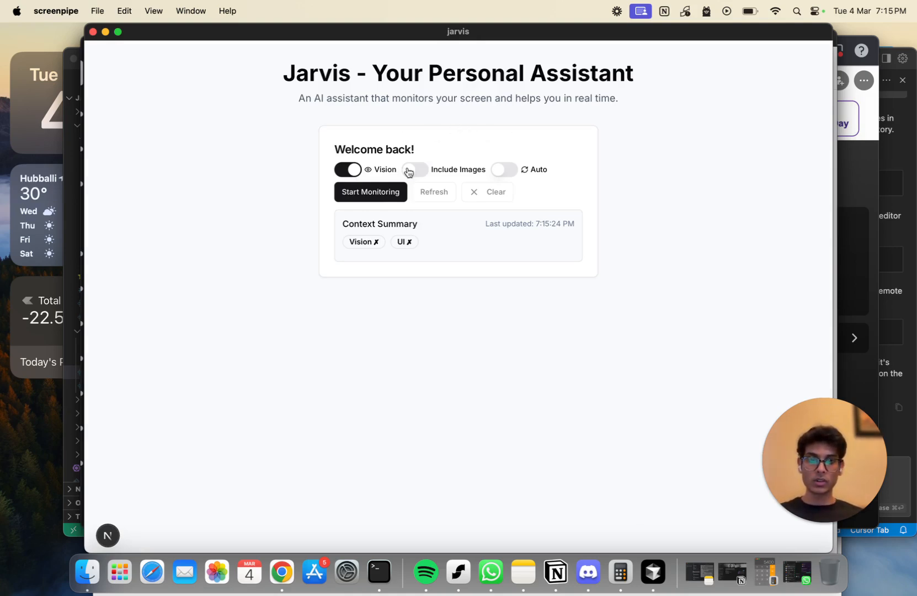
# Turn on Include Images and start Jarvis monitoring the screen.
pyautogui.click(414, 172)
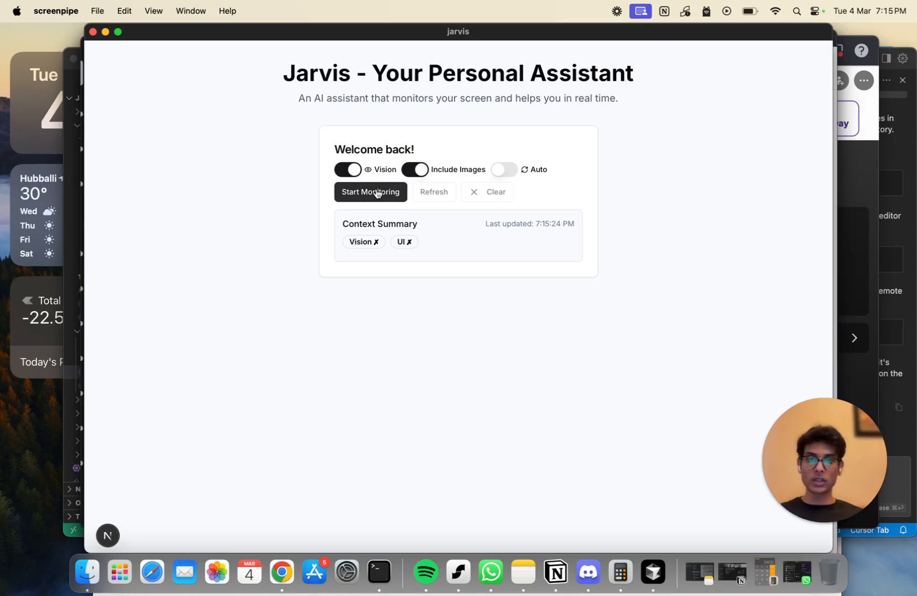
pyautogui.click(370, 192)
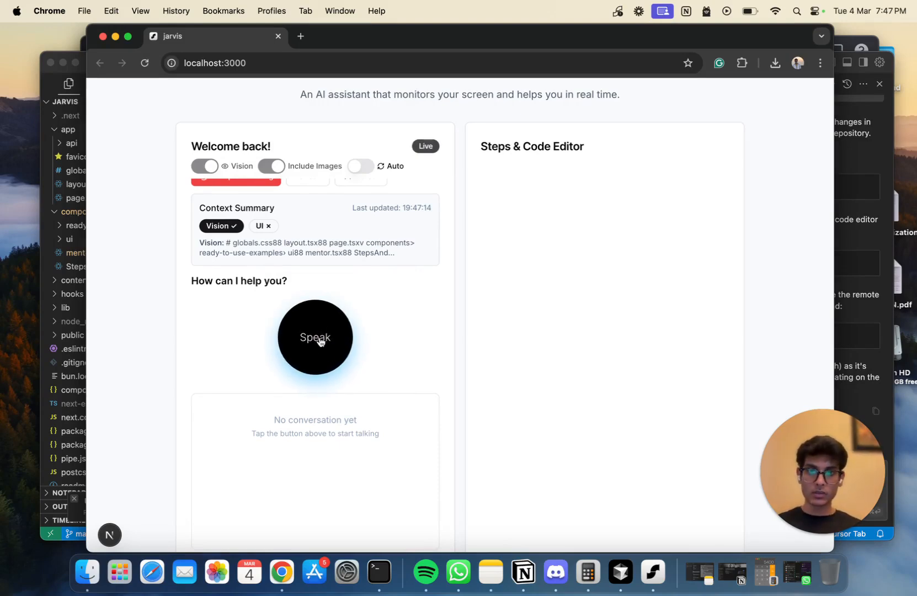
# Ask Jarvis by voice what is on screen and let it answer.
pyautogui.click(315, 337)
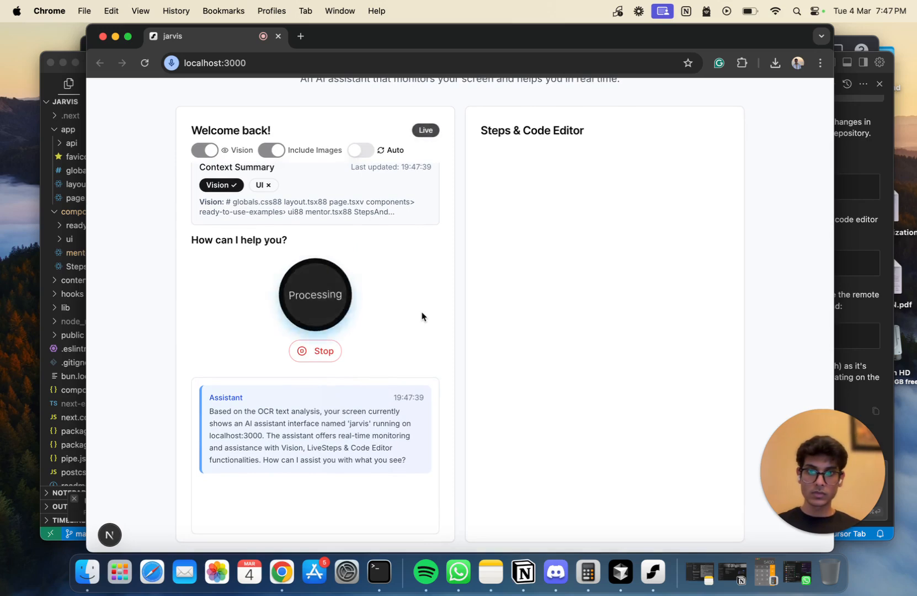
pyautogui.moveTo(516, 319)
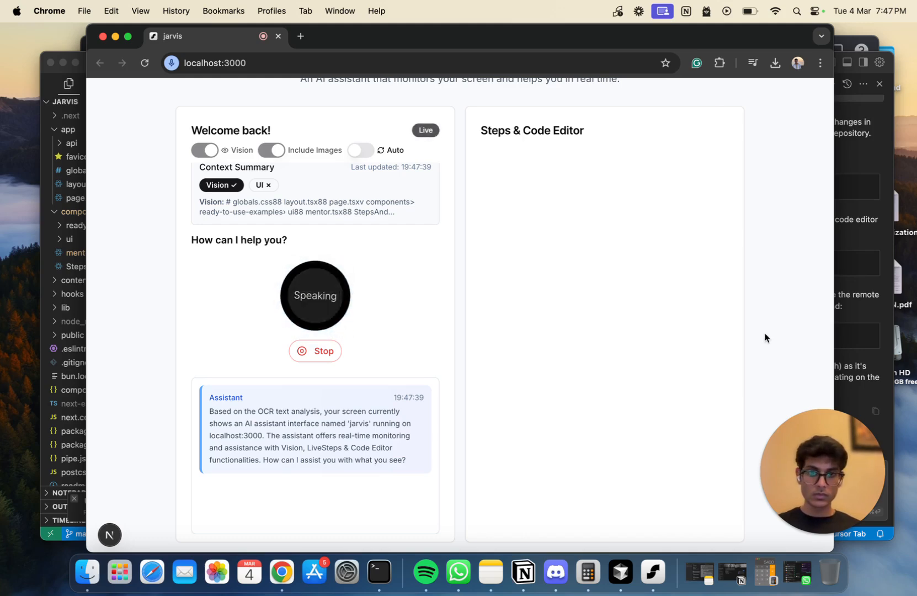
pyautogui.moveTo(603, 360)
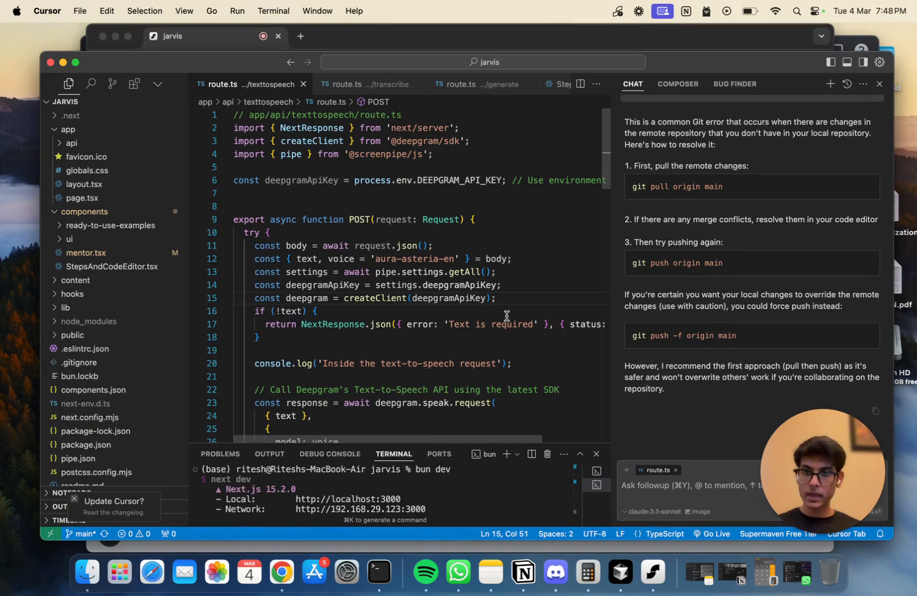
pyautogui.scroll(-3)
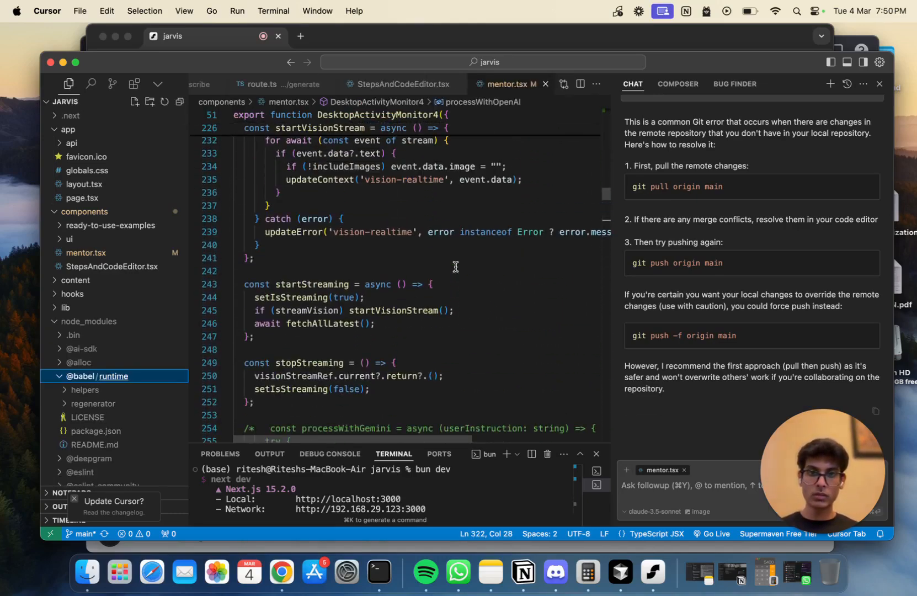
pyautogui.scroll(-3)
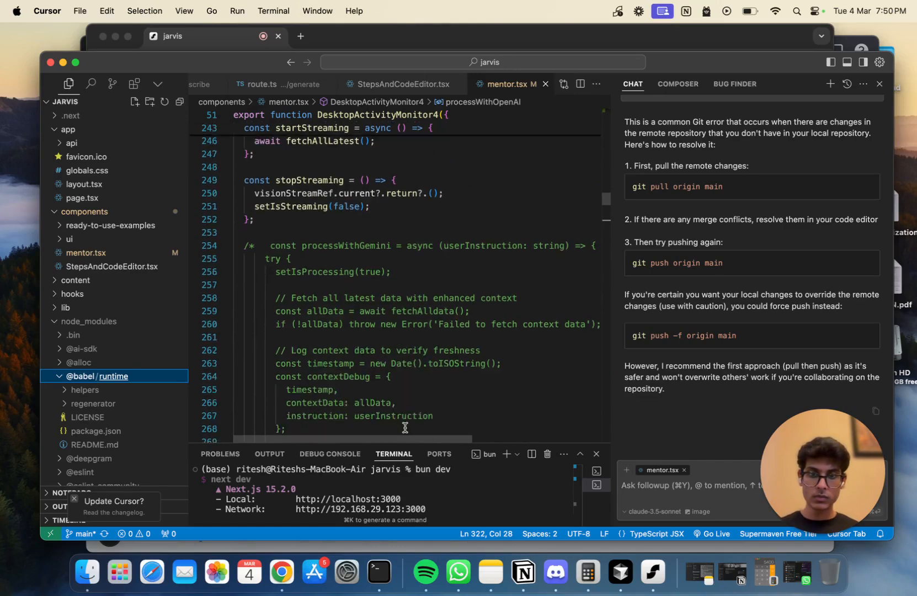
pyautogui.scroll(-3)
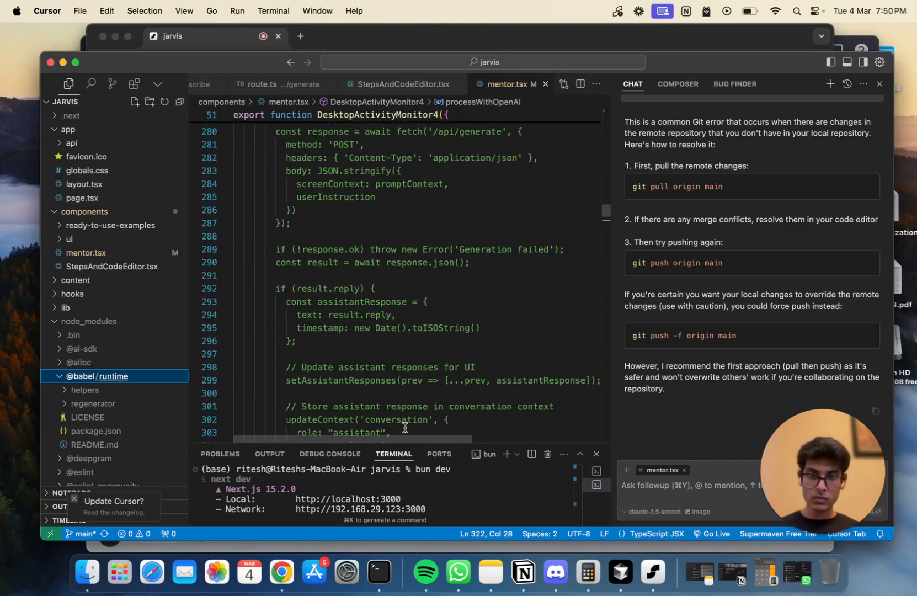
pyautogui.scroll(-3)
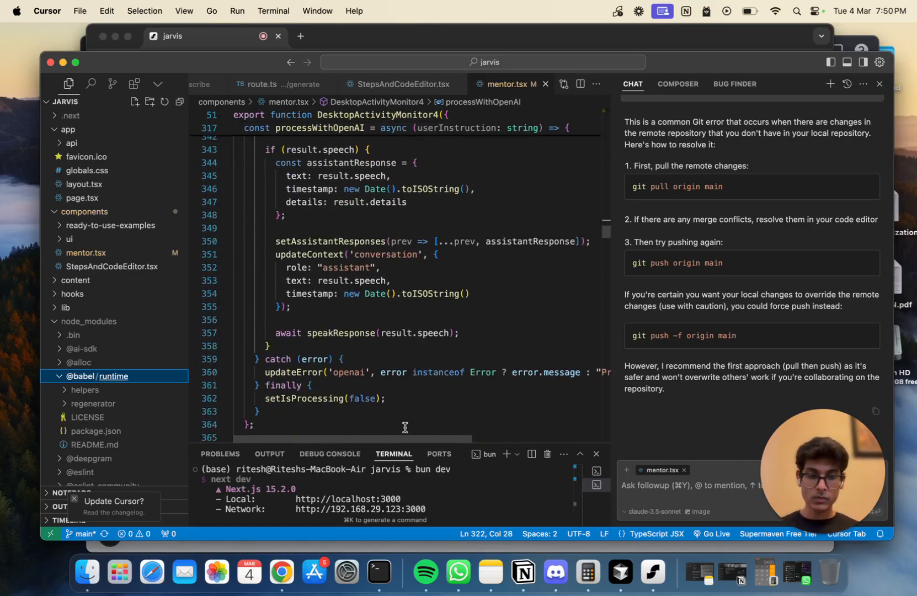
pyautogui.scroll(-3)
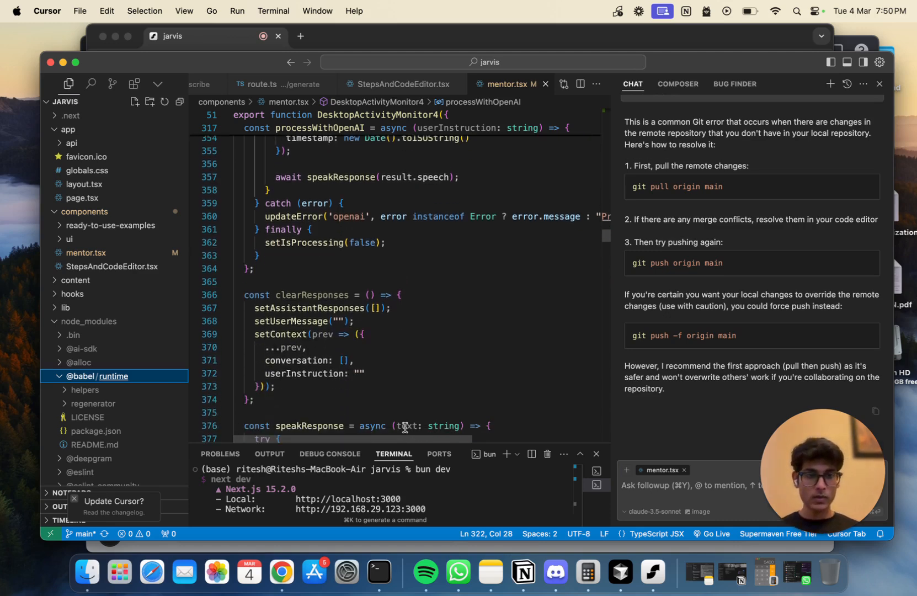
pyautogui.scroll(-3)
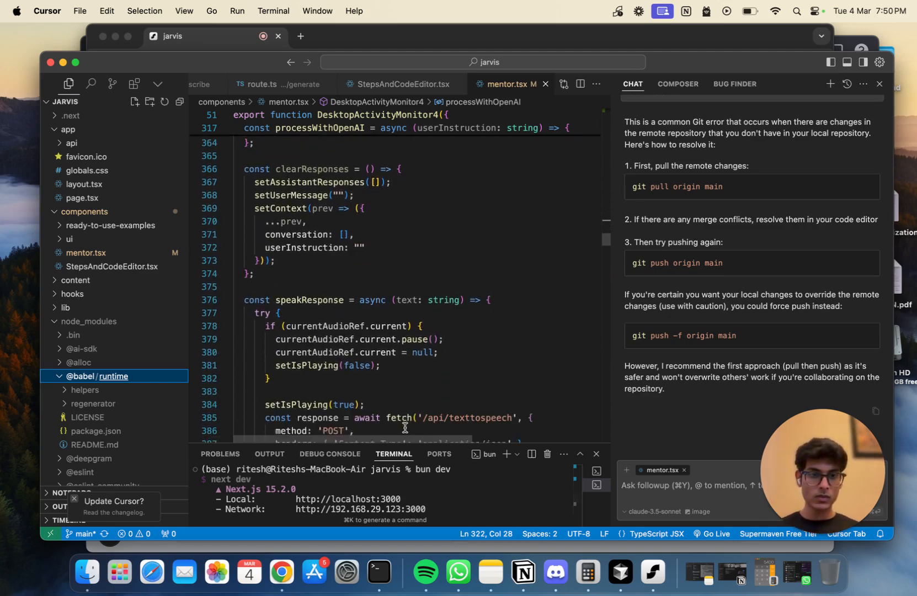
pyautogui.scroll(-3)
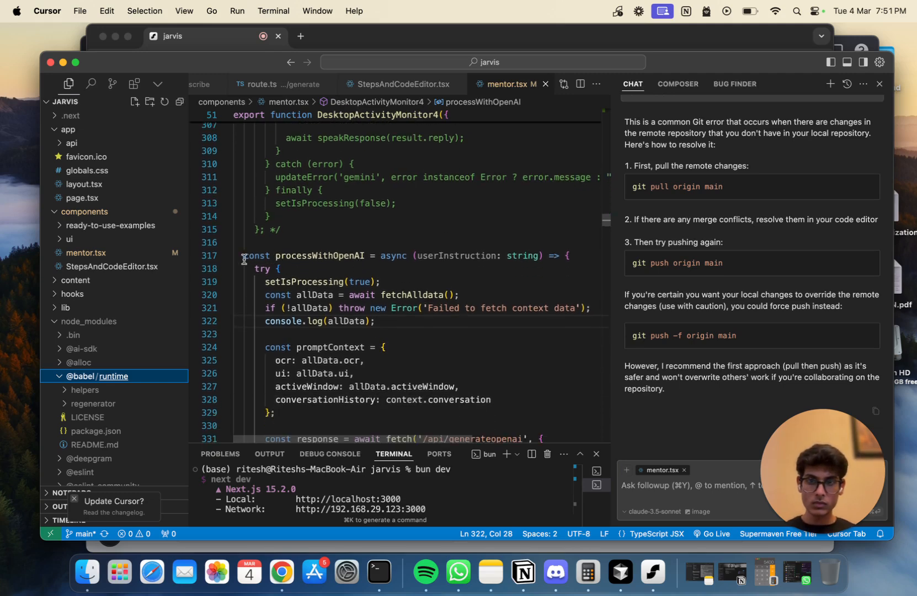
# Select the processWithOpenAI block in mentor.tsx for Jarvis to read.
pyautogui.moveTo(244, 256); pyautogui.dragTo(282, 337)
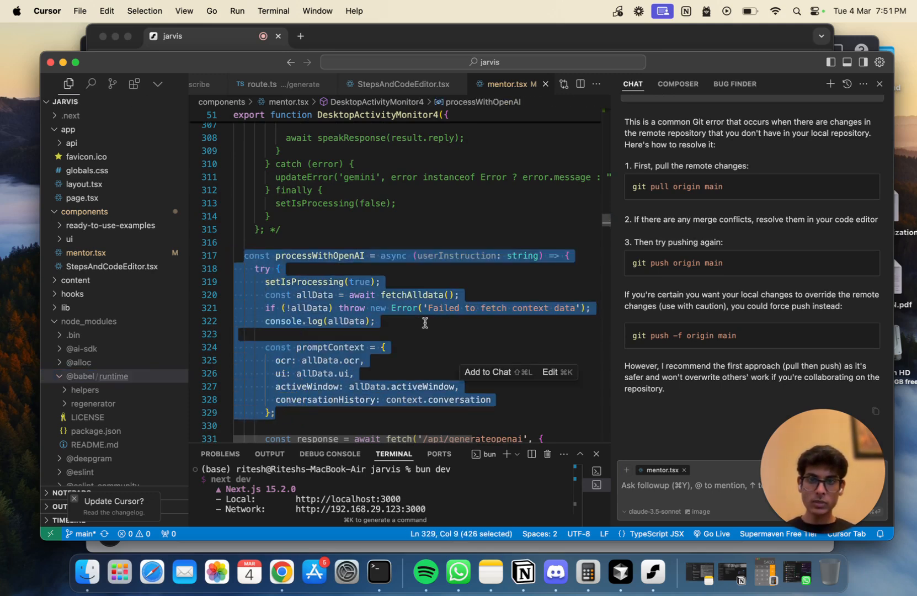
pyautogui.scroll(-3)
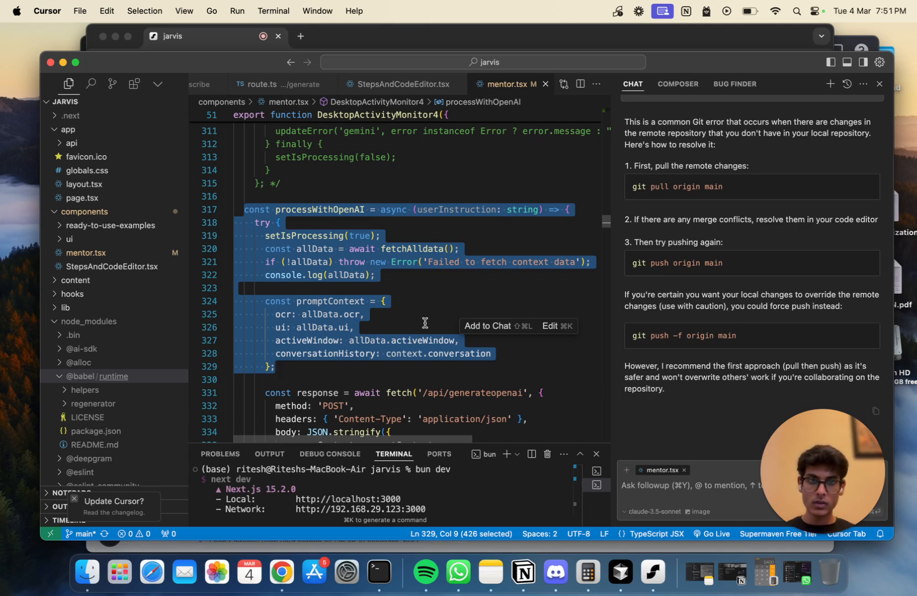
pyautogui.moveTo(442, 263)
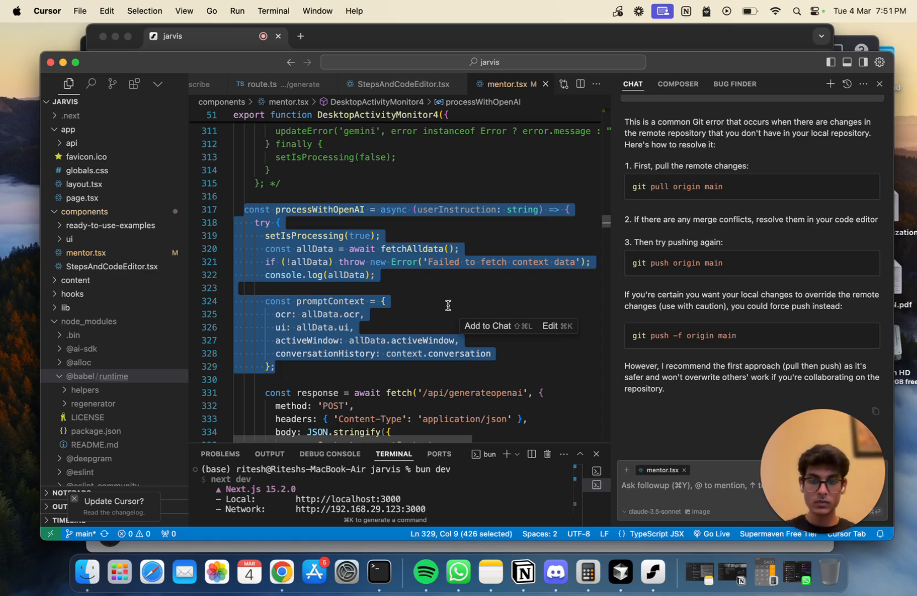
pyautogui.moveTo(490, 373)
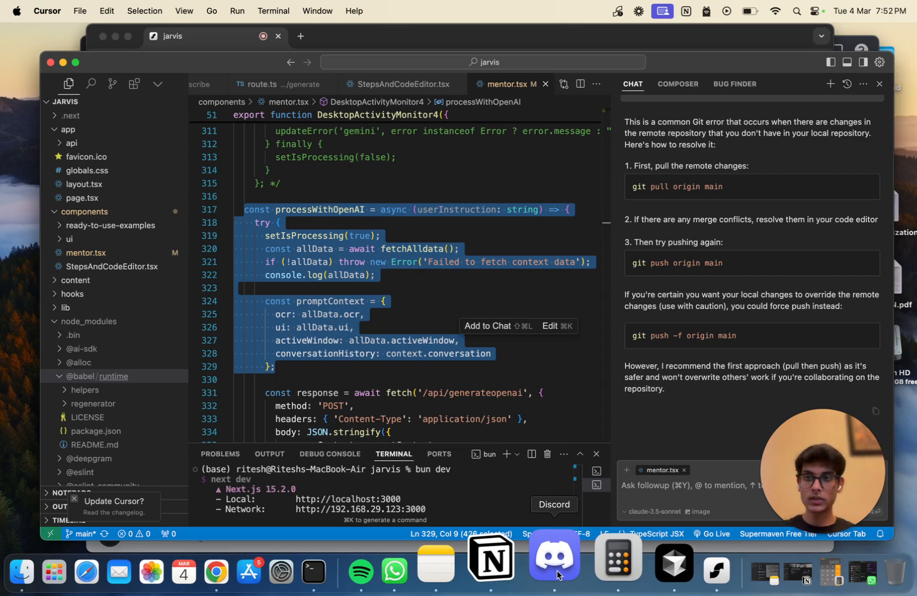
pyautogui.click(552, 558)
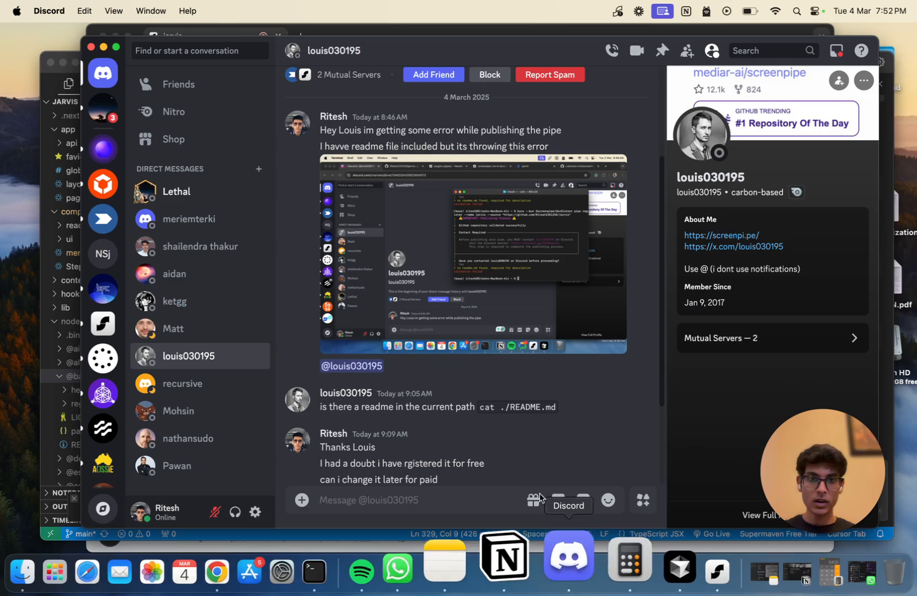
pyautogui.scroll(-3)
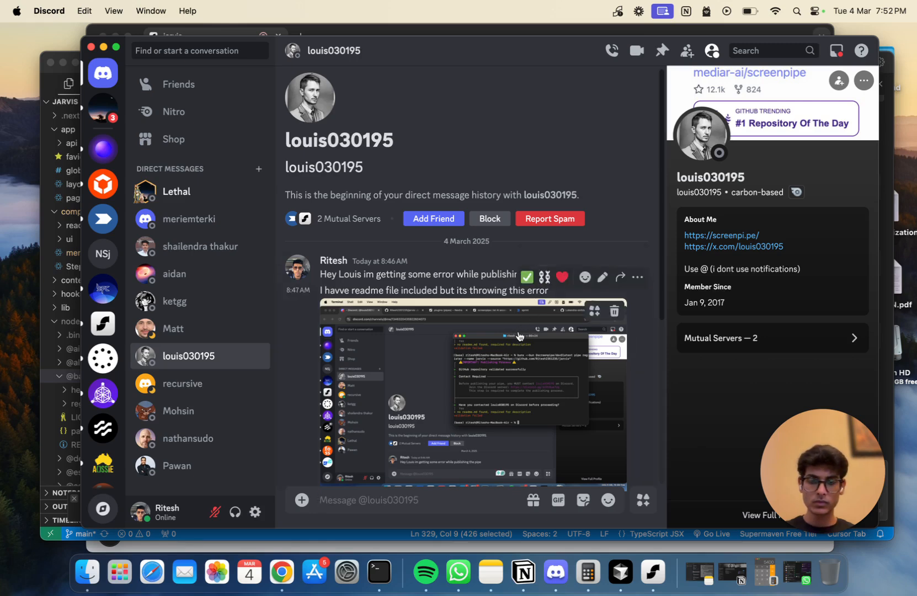
pyautogui.moveTo(341, 545)
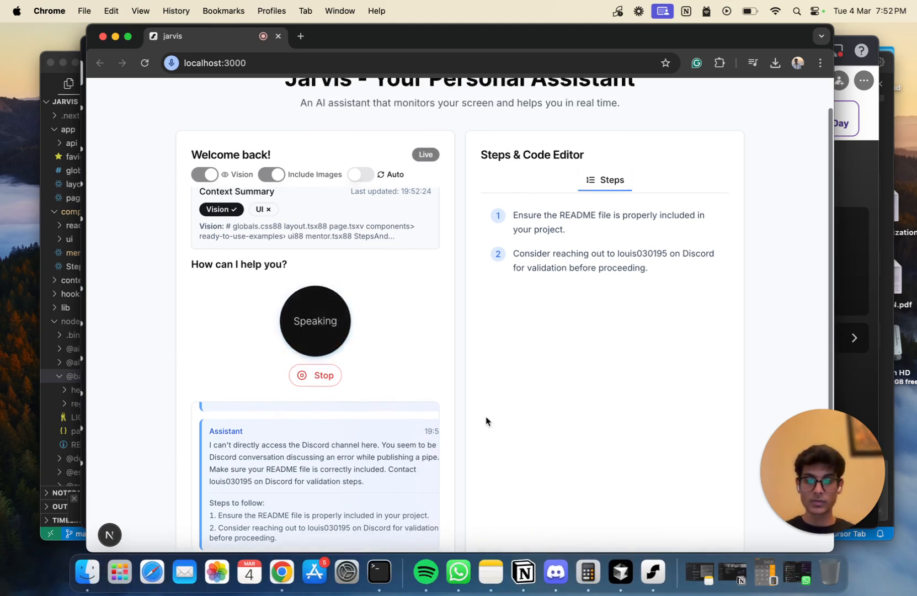
pyautogui.moveTo(553, 563)
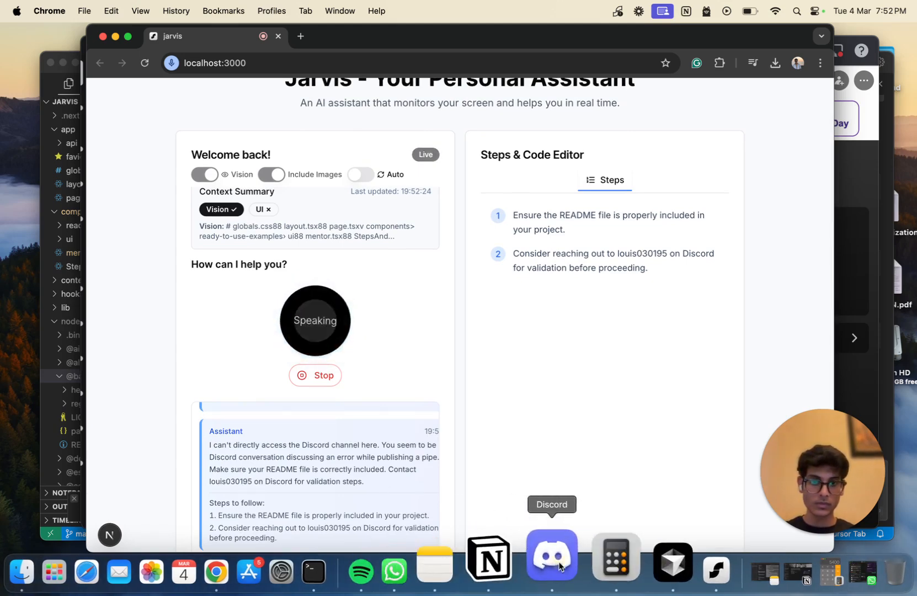
# Show the later Discord messages about a paid pipe, then return to Jarvis.
pyautogui.click(551, 555)
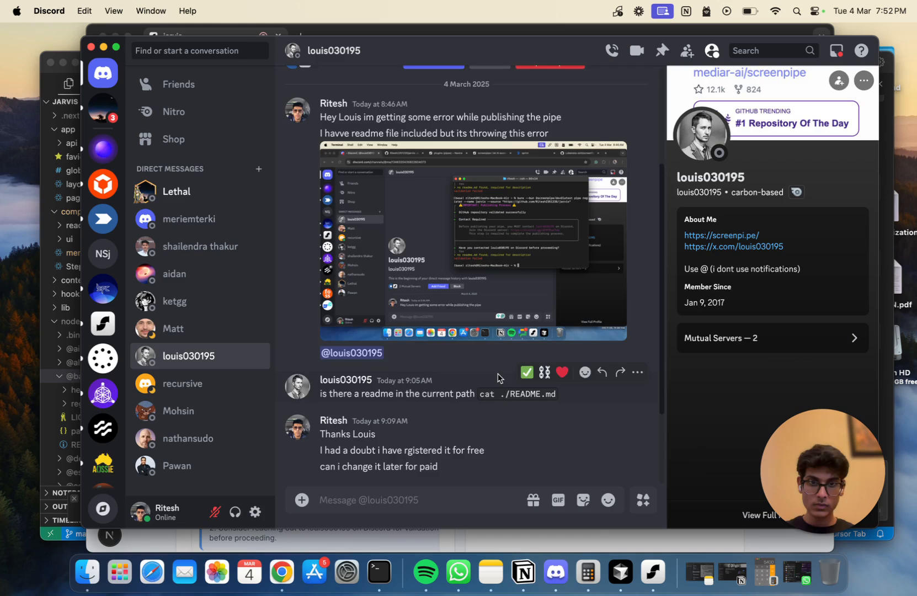
pyautogui.scroll(-3)
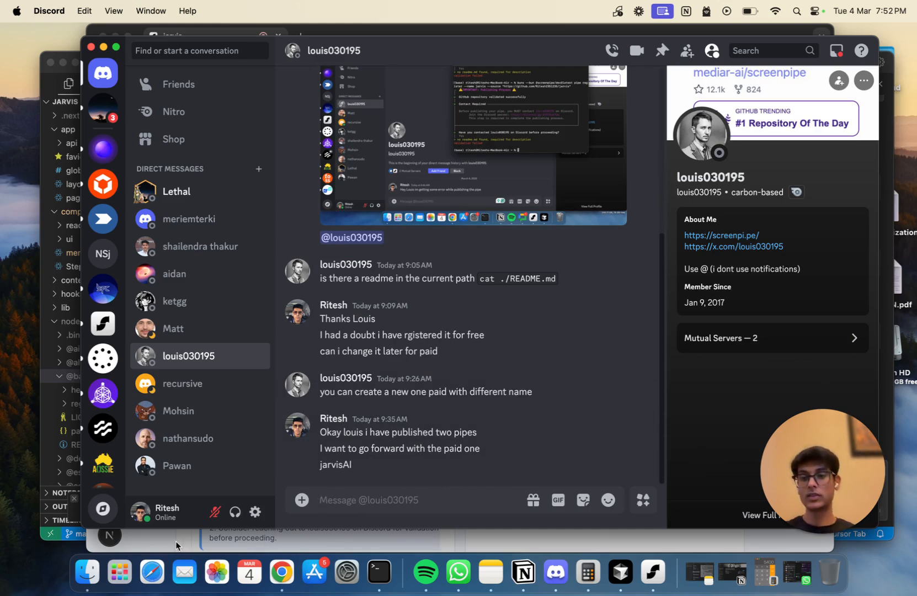
pyautogui.click(281, 574)
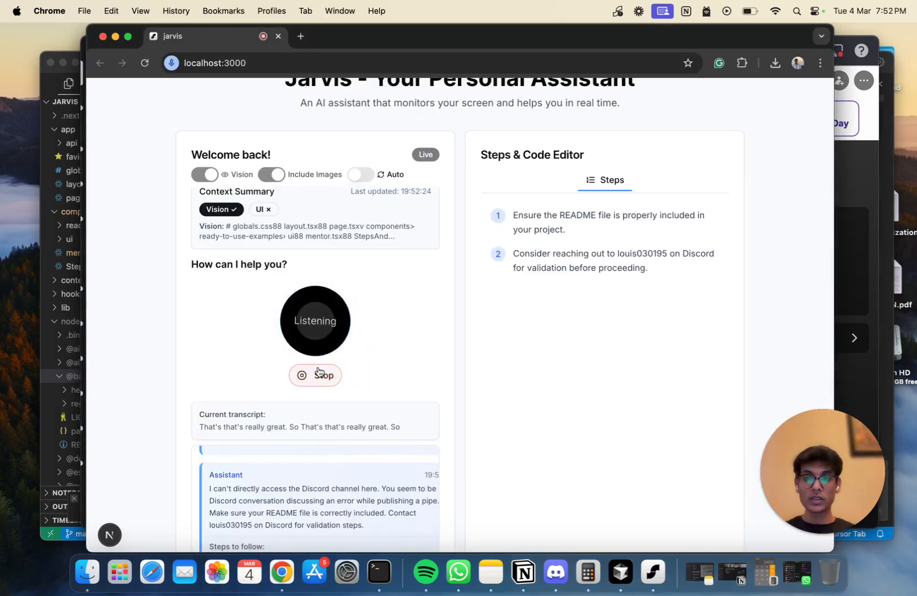
# Stop Jarvis listening so it processes the spoken question.
pyautogui.click(315, 375)
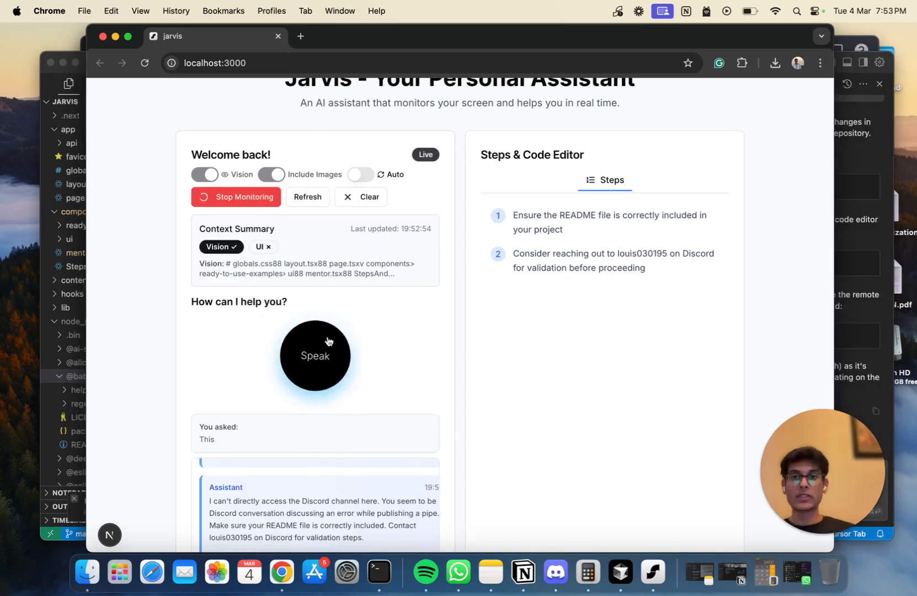
pyautogui.moveTo(404, 341)
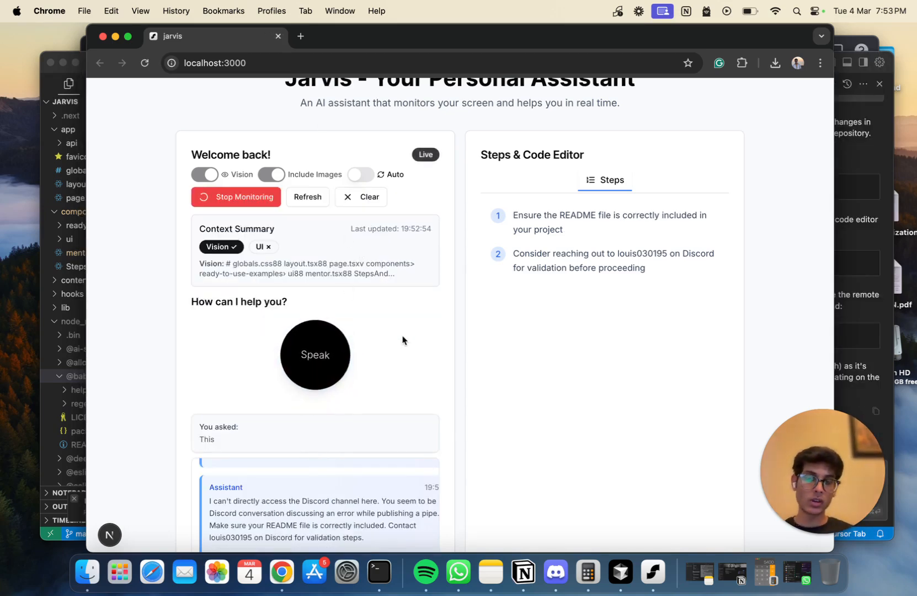